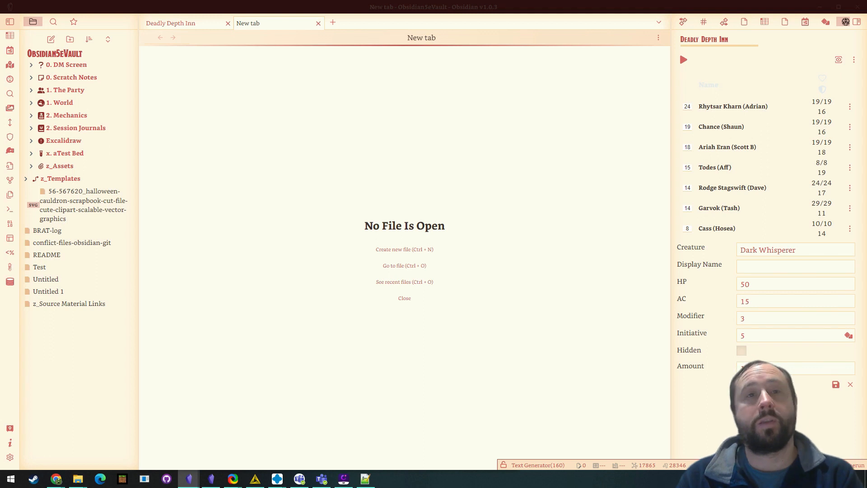
# Step: Add two empty tabs beside the Deadly Depth Inn note, each showing no file
pyautogui.write('1')
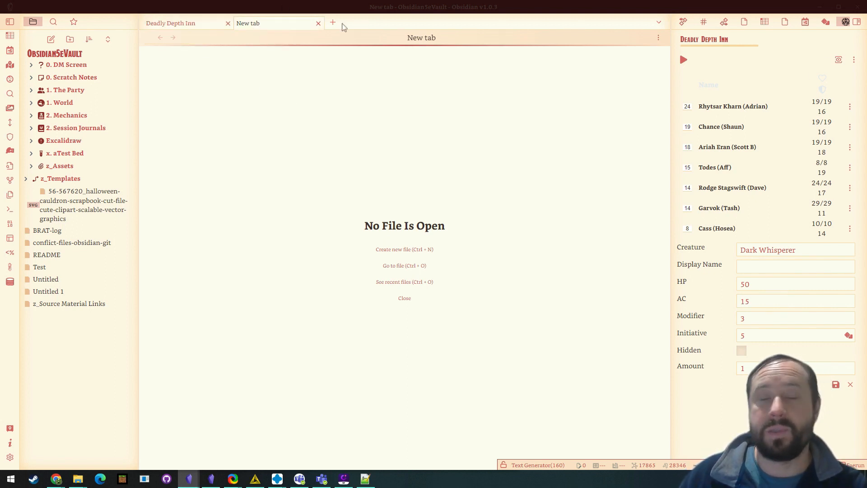
pyautogui.click(333, 23)
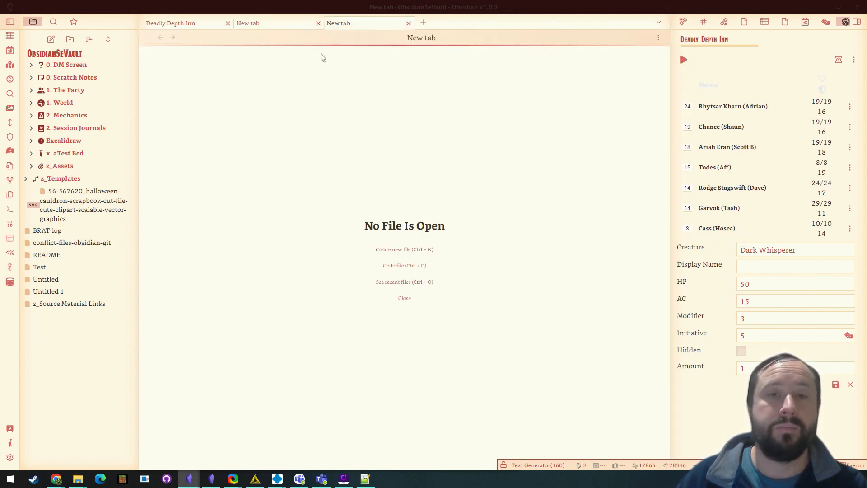
pyautogui.moveTo(437, 78)
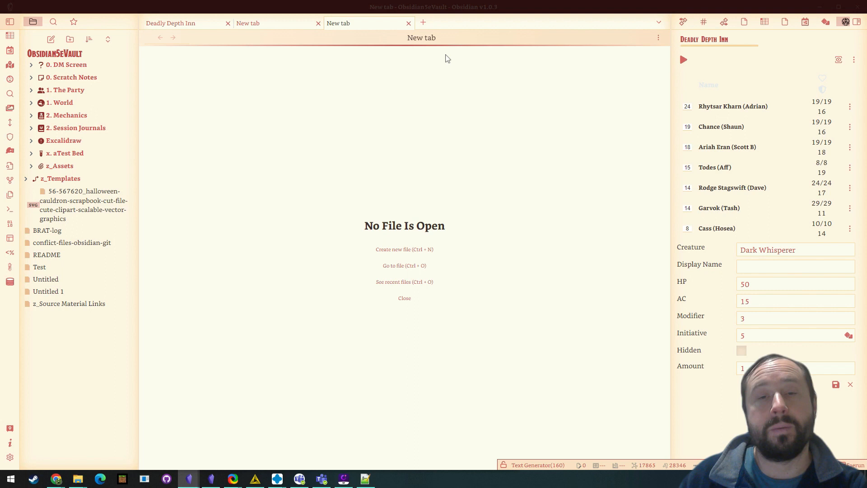
pyautogui.moveTo(423, 22)
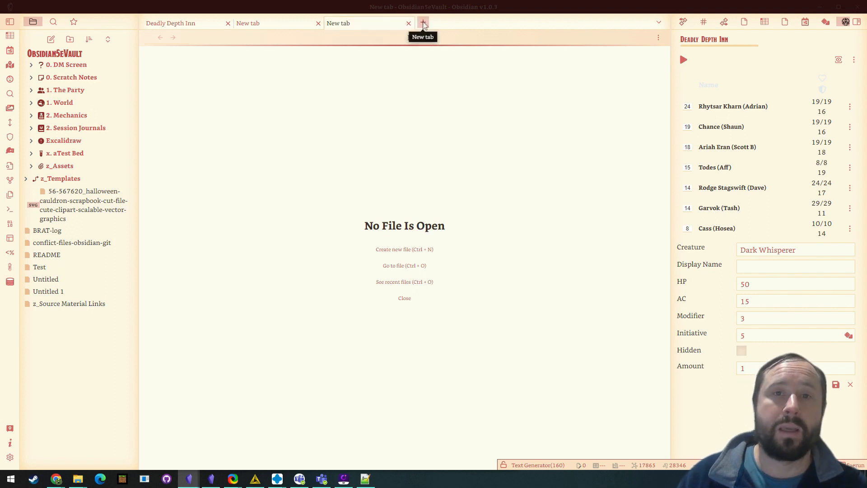
pyautogui.click(423, 22)
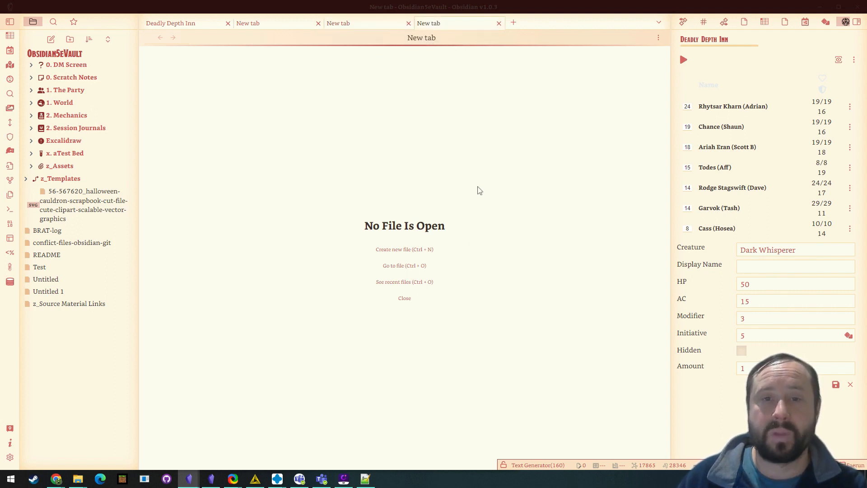
pyautogui.moveTo(323, 347)
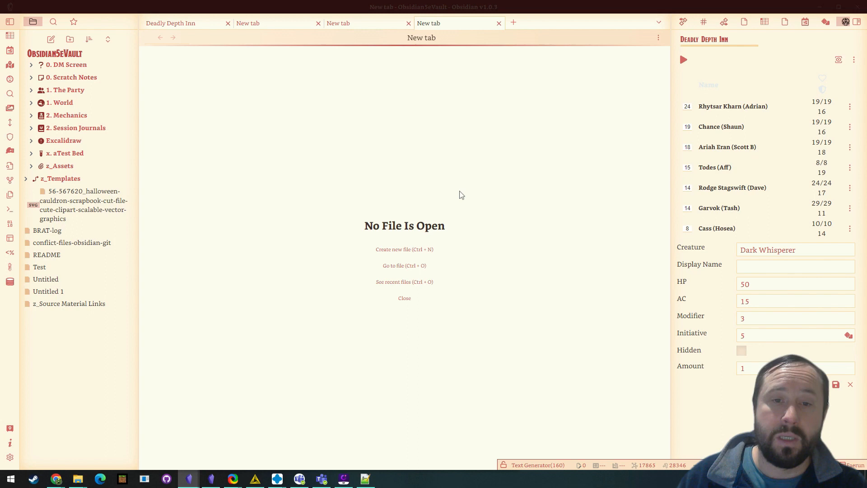
pyautogui.press('ctrl+o')
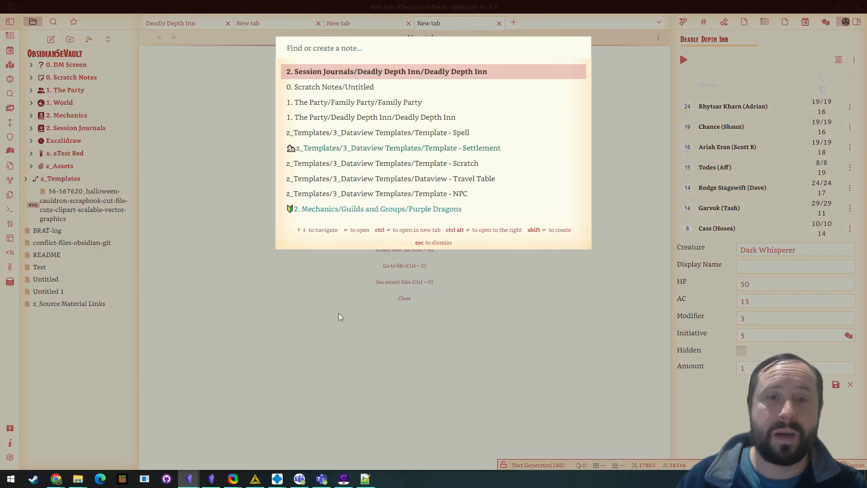
pyautogui.press('Escape')
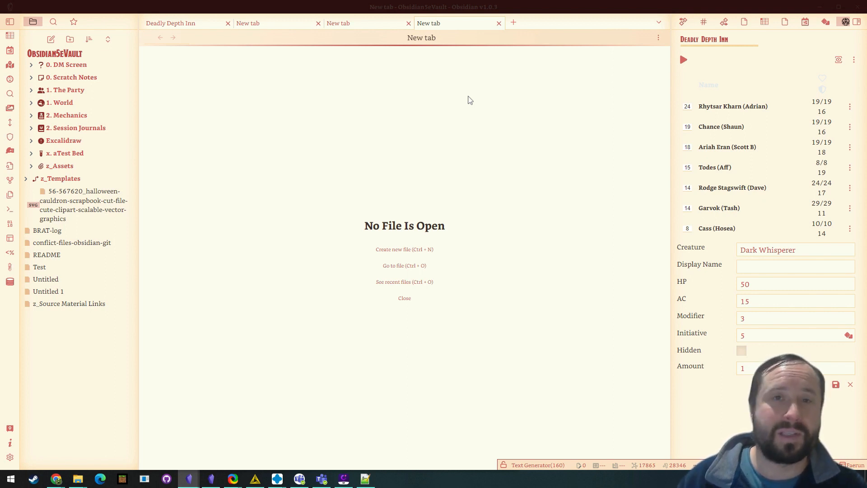
pyautogui.moveTo(331, 207)
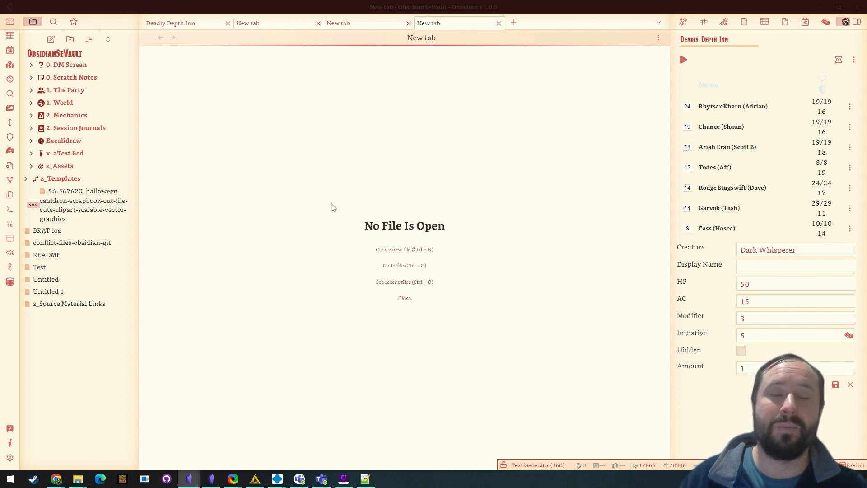
pyautogui.moveTo(442, 207)
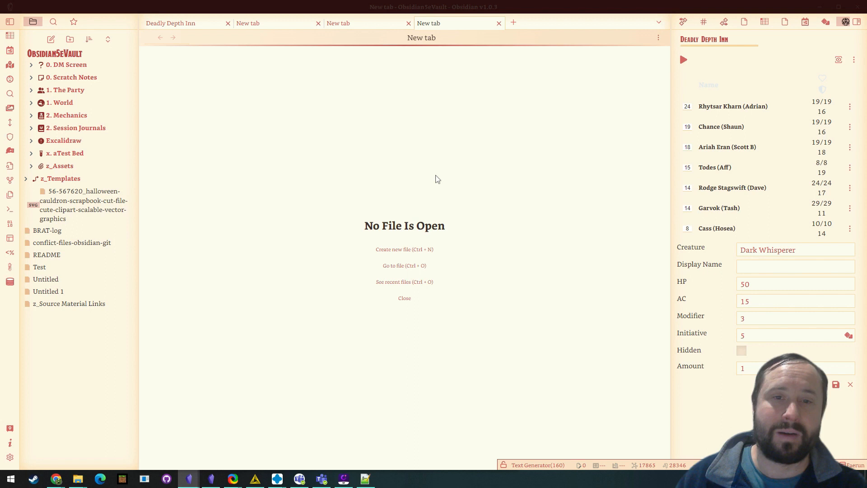
pyautogui.moveTo(389, 178)
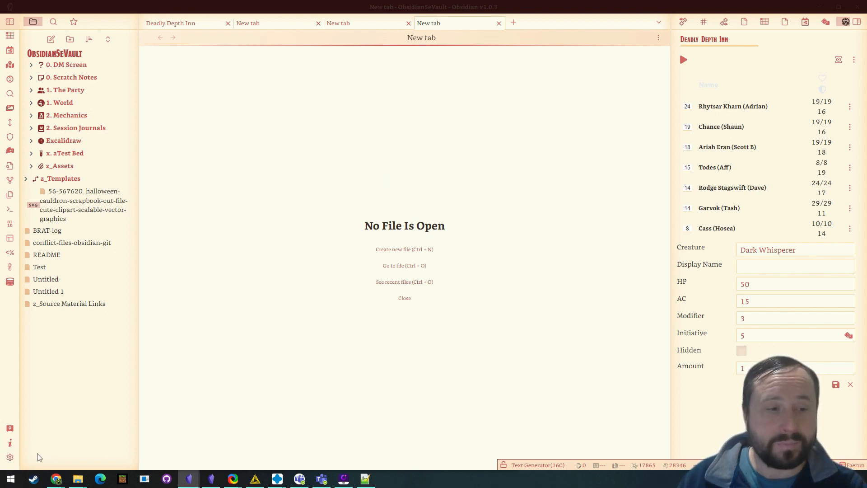
pyautogui.moveTo(182, 23)
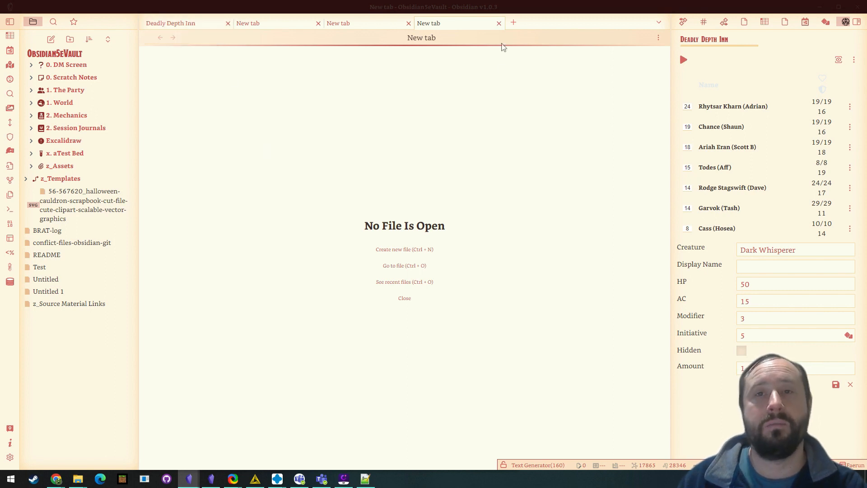
pyautogui.moveTo(354, 143)
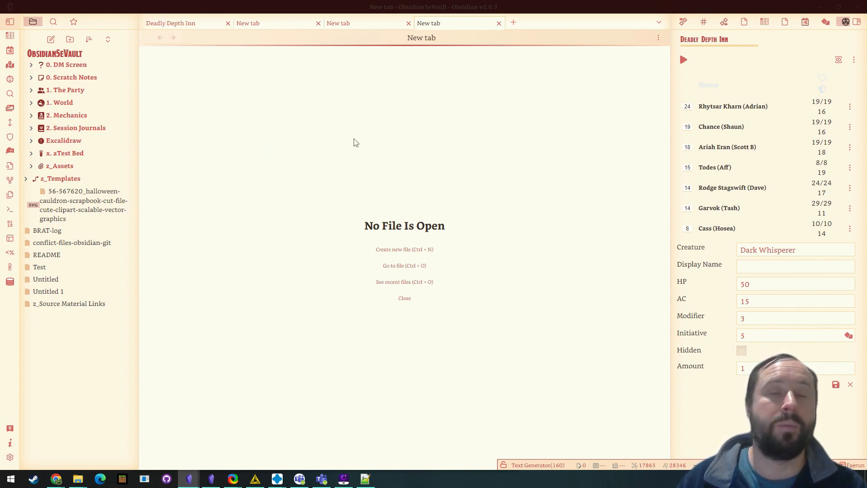
pyautogui.moveTo(223, 246)
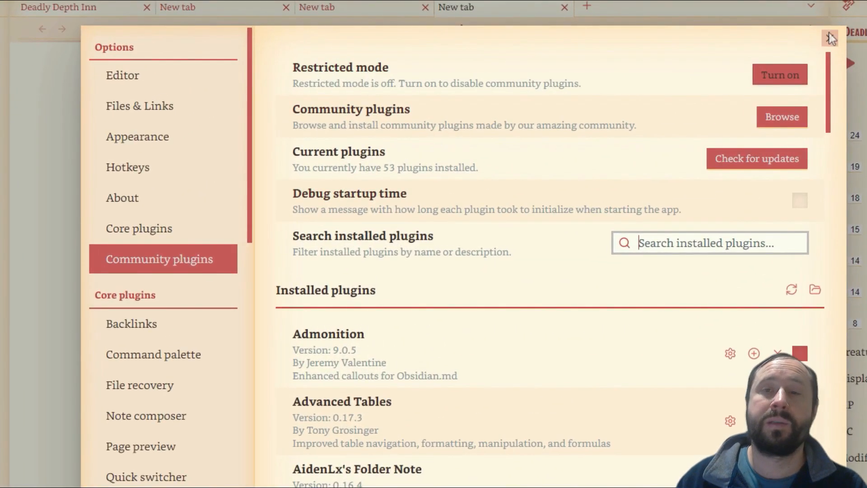
# Step: Browse the community plugin catalogue and search for 'new tab'
pyautogui.click(781, 117)
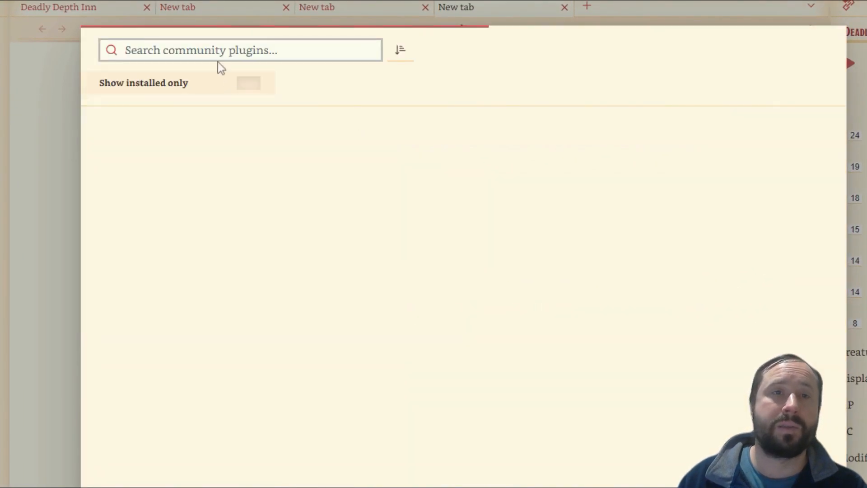
pyautogui.write('new tab')
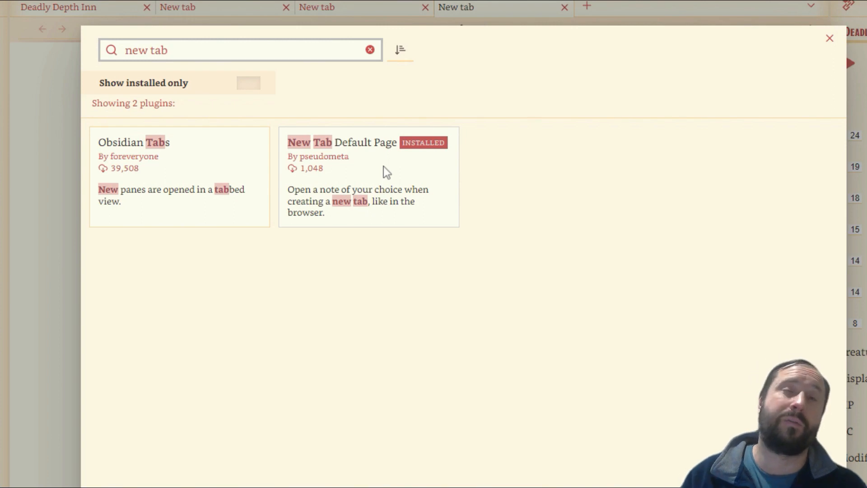
pyautogui.moveTo(468, 148)
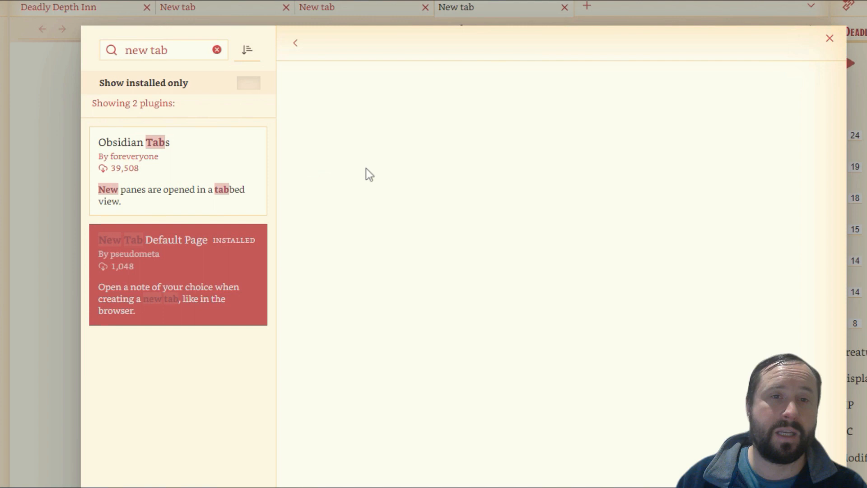
# Step: Enable the New Tab Default Page plugin and open its Options
pyautogui.click(177, 275)
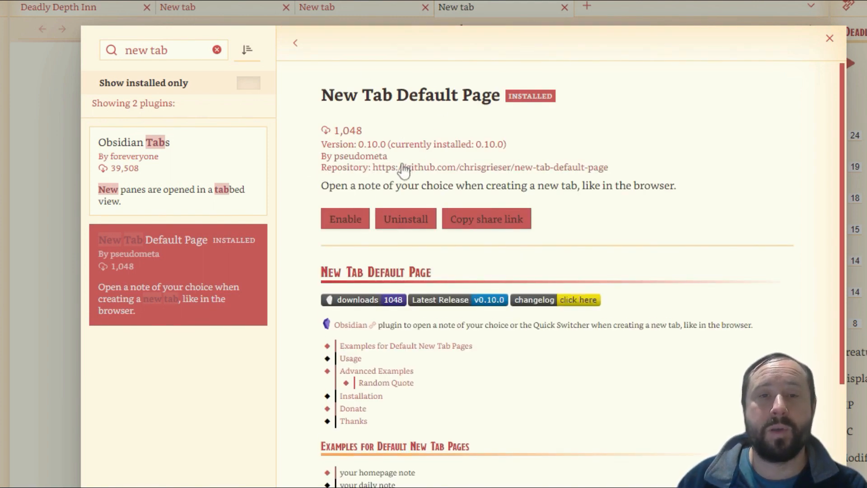
pyautogui.moveTo(365, 140)
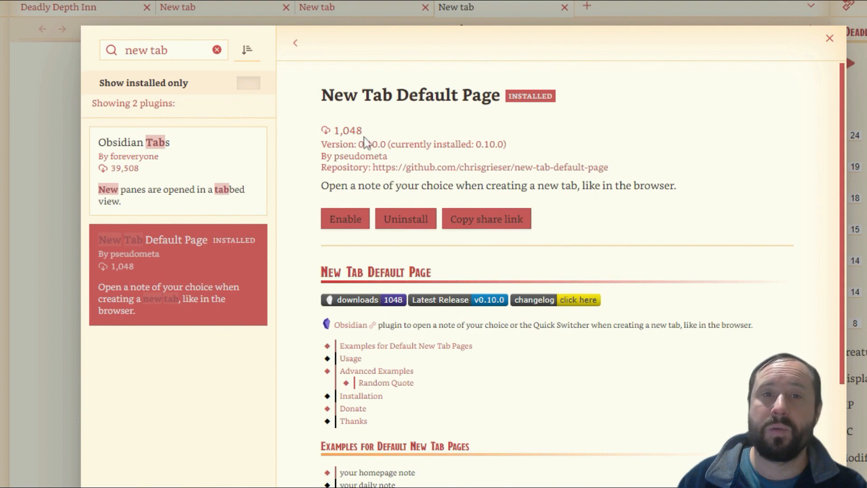
pyautogui.scroll(-3)
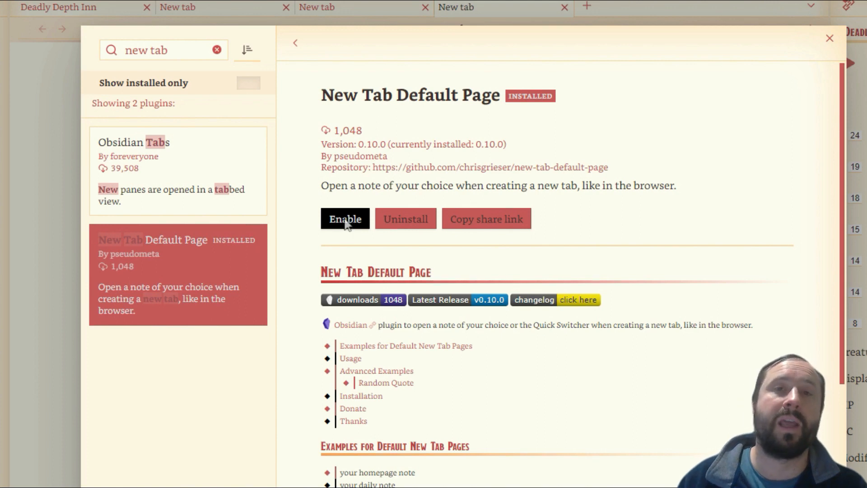
pyautogui.click(344, 218)
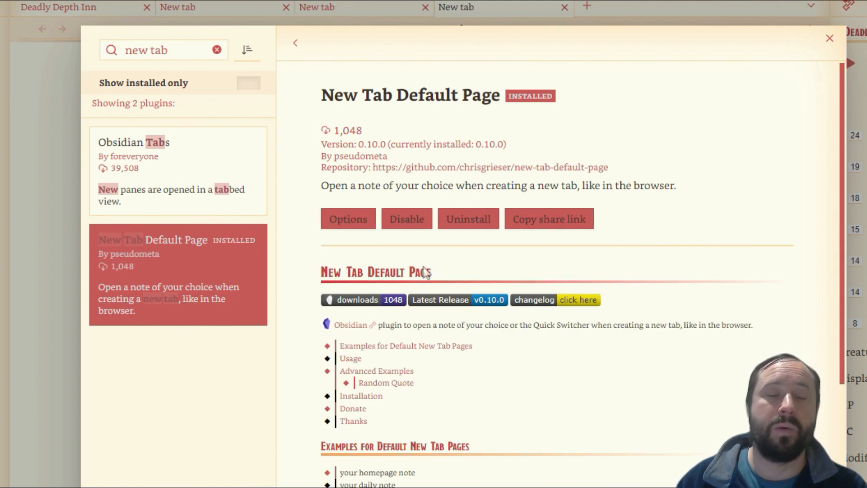
pyautogui.click(347, 219)
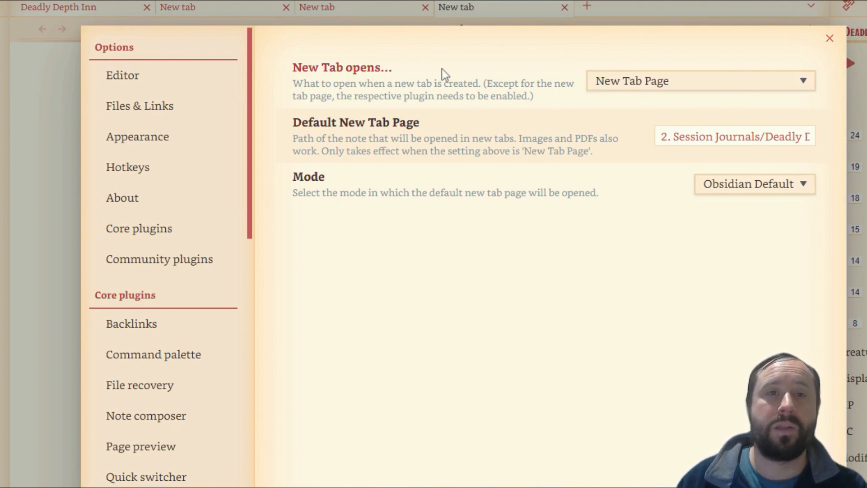
# Step: Set New Tab Page to open '2. Session Journals/Deadly Depth Inn.md', then close Settings
pyautogui.click(699, 81)
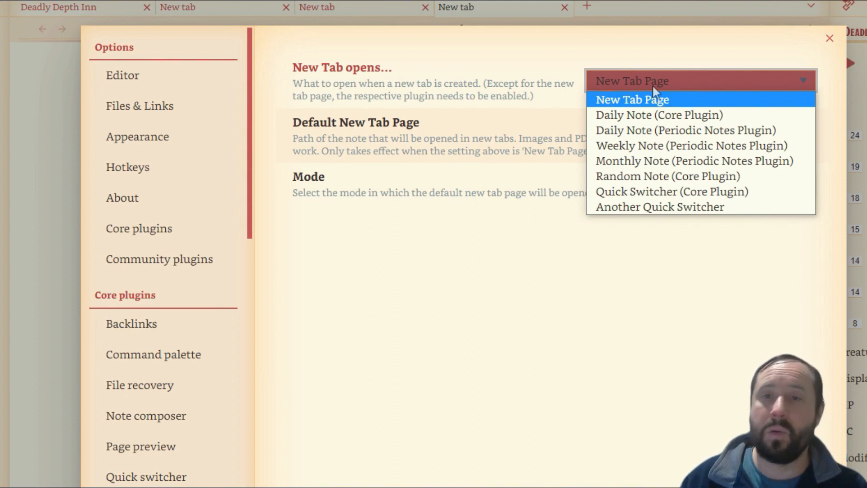
pyautogui.moveTo(658, 114)
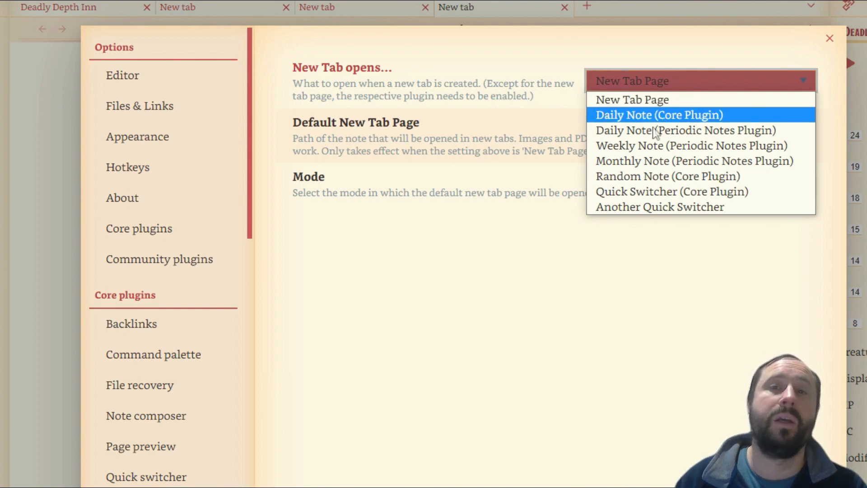
pyautogui.click(631, 100)
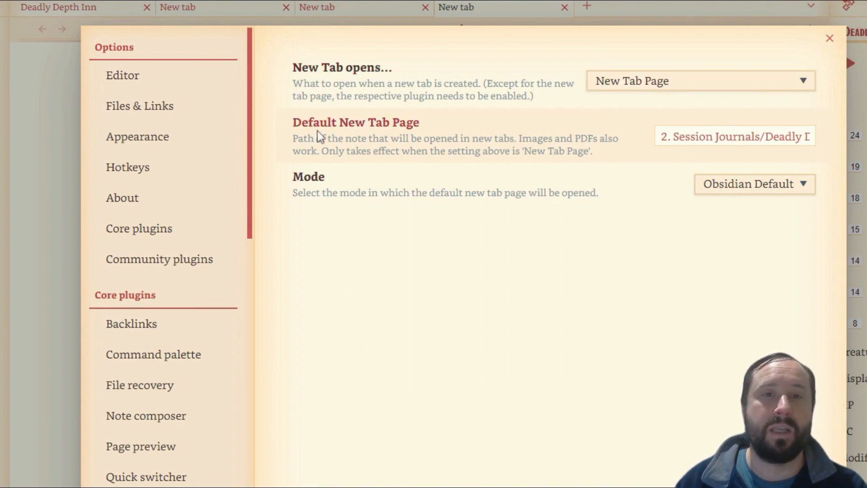
pyautogui.click(734, 136)
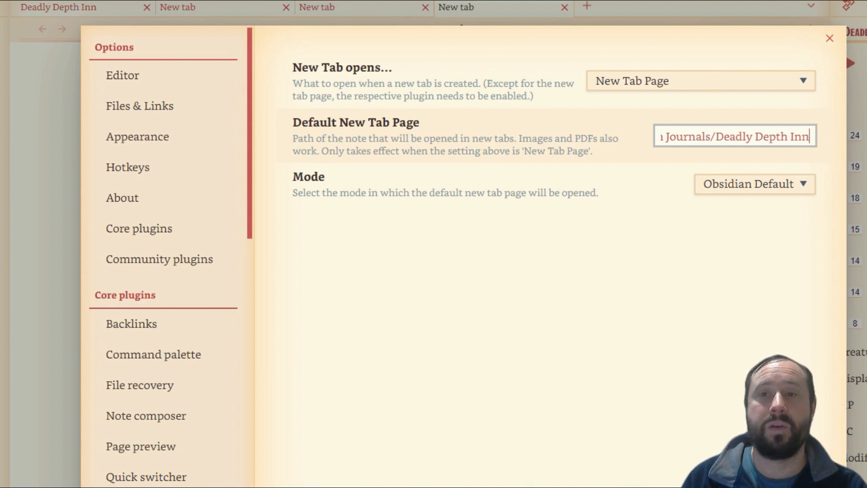
pyautogui.write('.md')
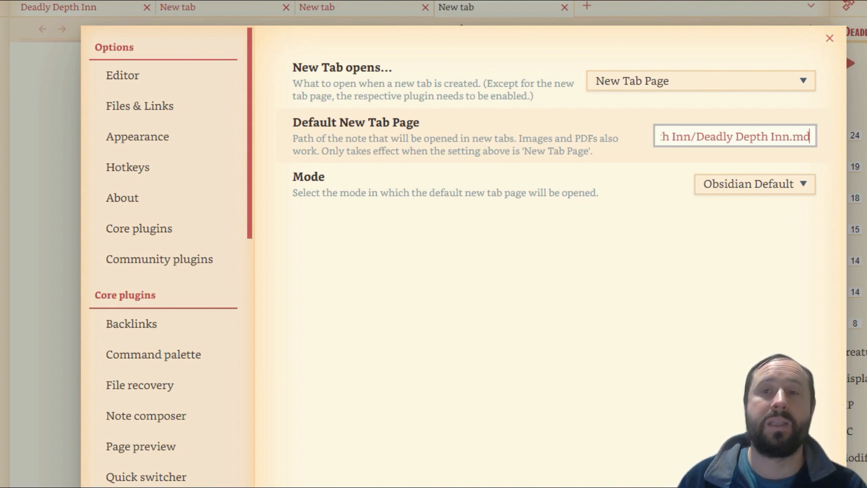
pyautogui.write('2. Session Journals/Deadly Depth Inn.md')
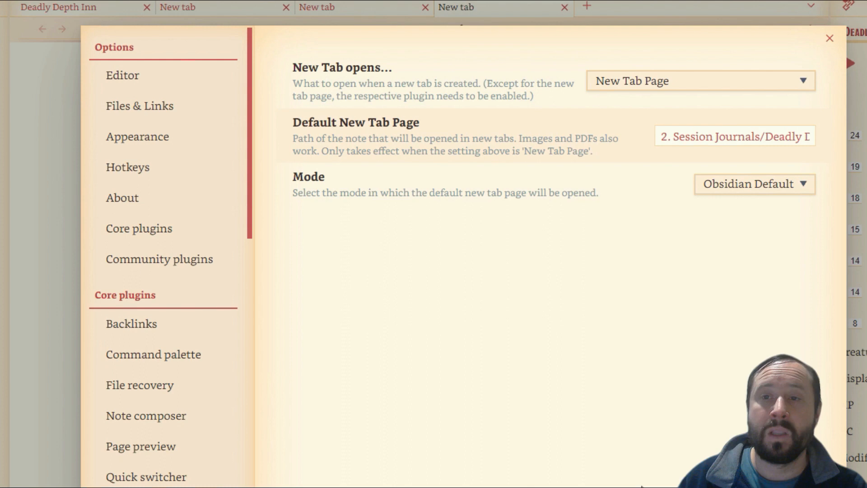
pyautogui.click(753, 184)
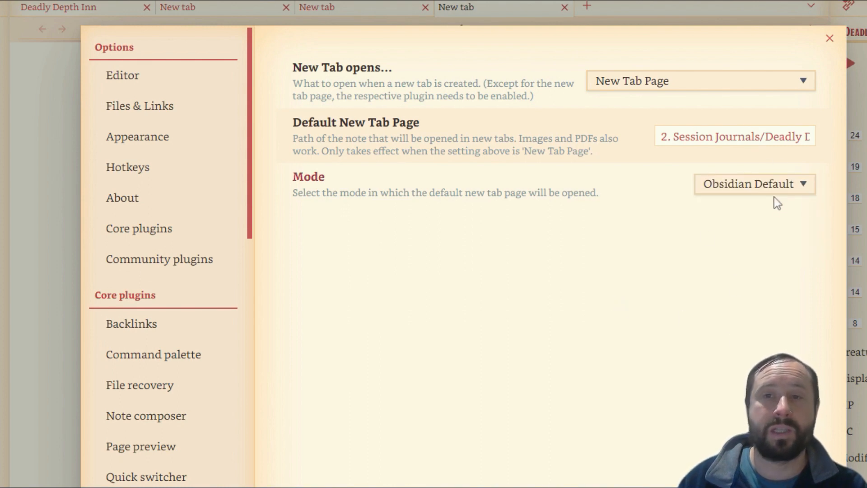
pyautogui.moveTo(585, 257)
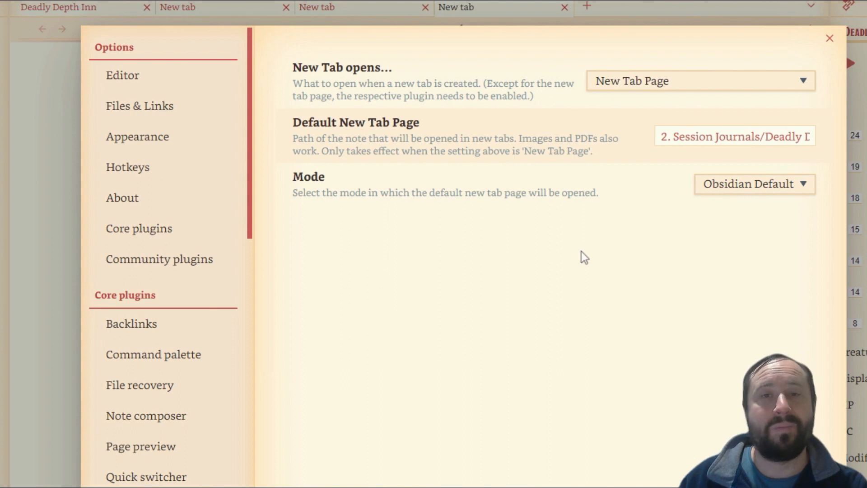
pyautogui.moveTo(576, 256)
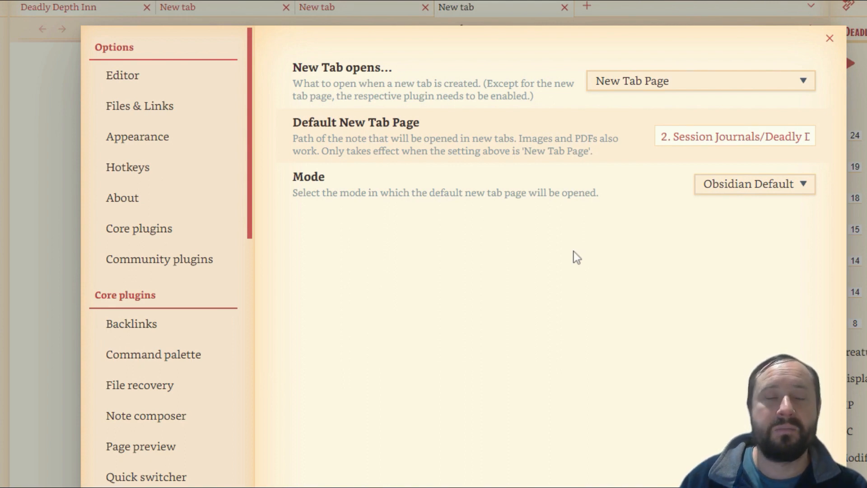
pyautogui.moveTo(751, 37)
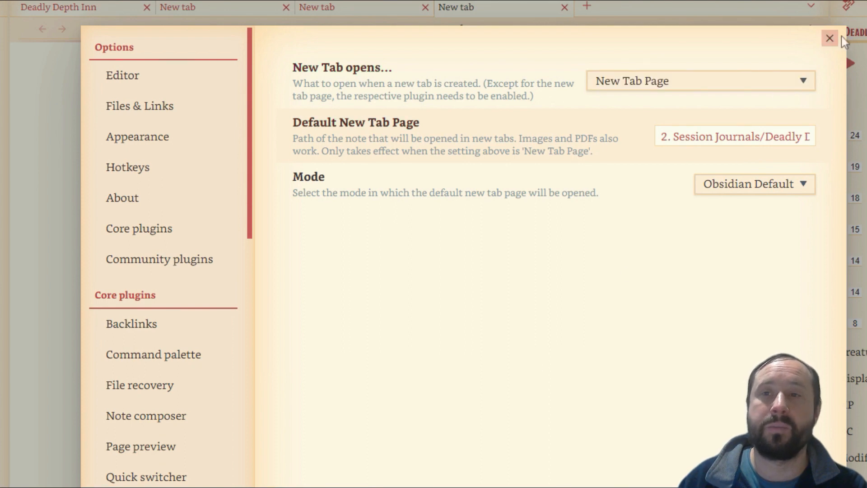
pyautogui.click(828, 38)
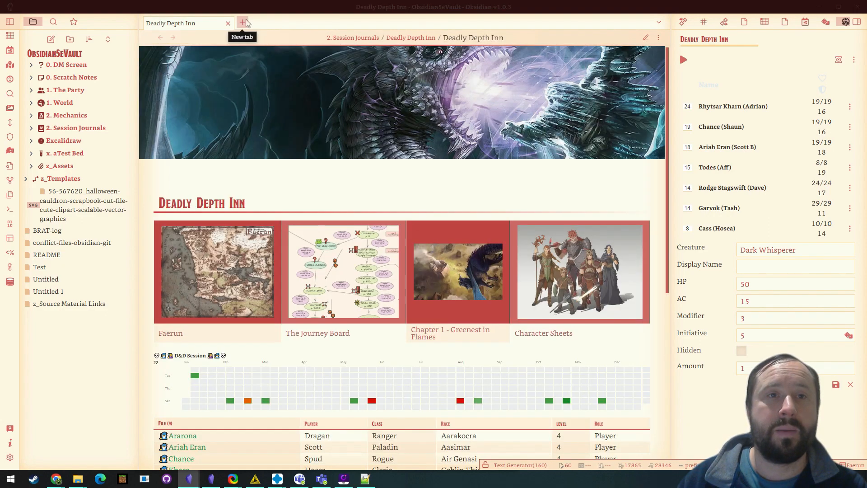
# Step: Open two new tabs and confirm each loads the Deadly Depth Inn note
pyautogui.click(242, 23)
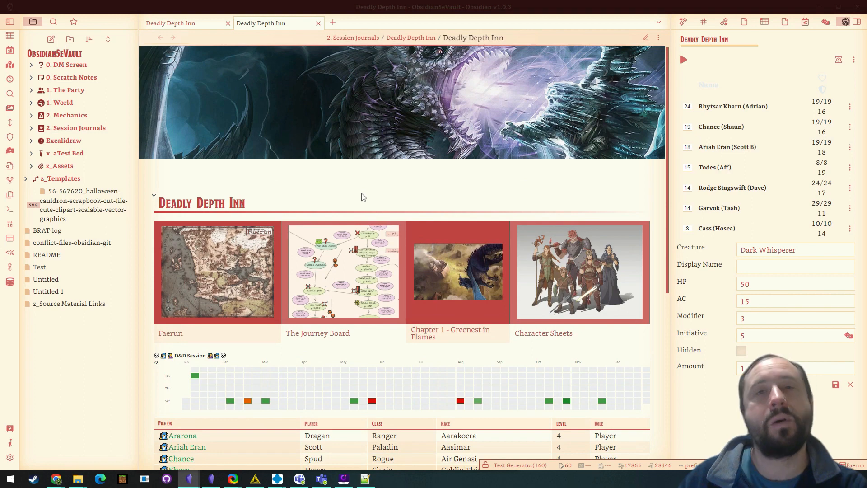
pyautogui.moveTo(325, 35)
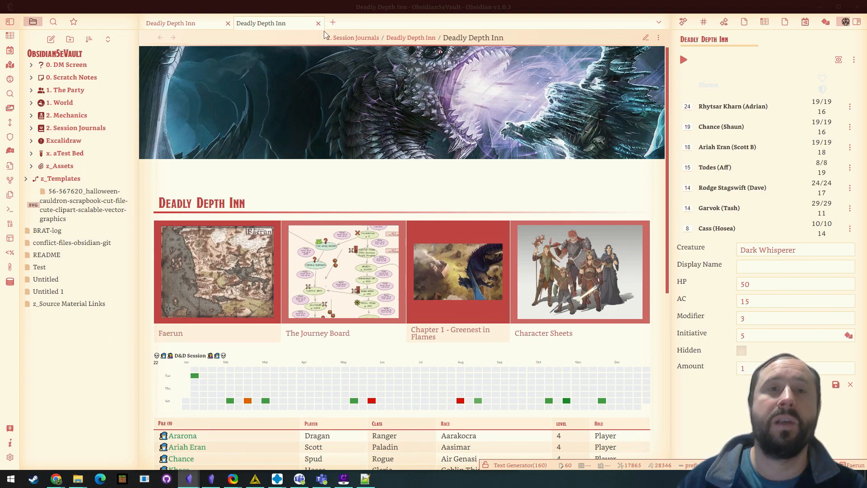
pyautogui.click(332, 23)
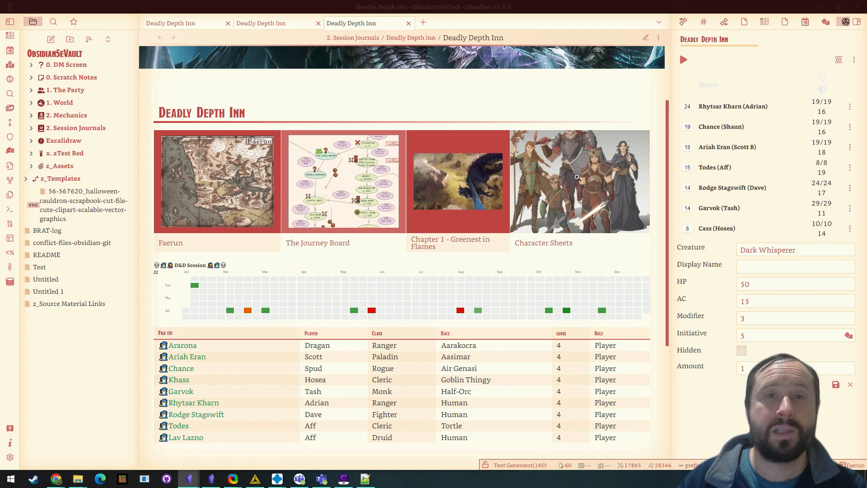
pyautogui.scroll(-3)
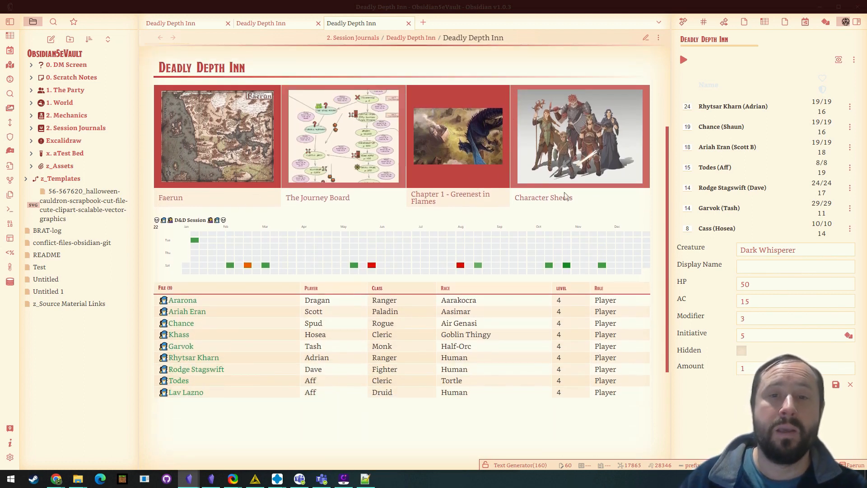
pyautogui.moveTo(171, 270)
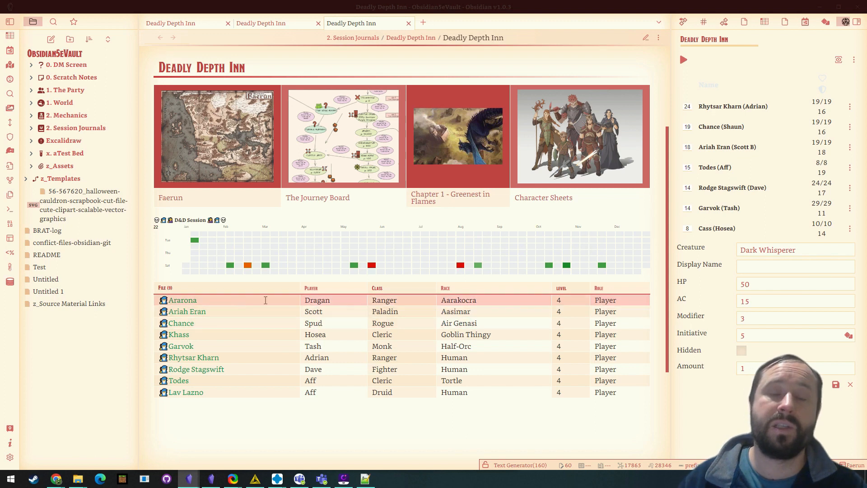
pyautogui.scroll(-3)
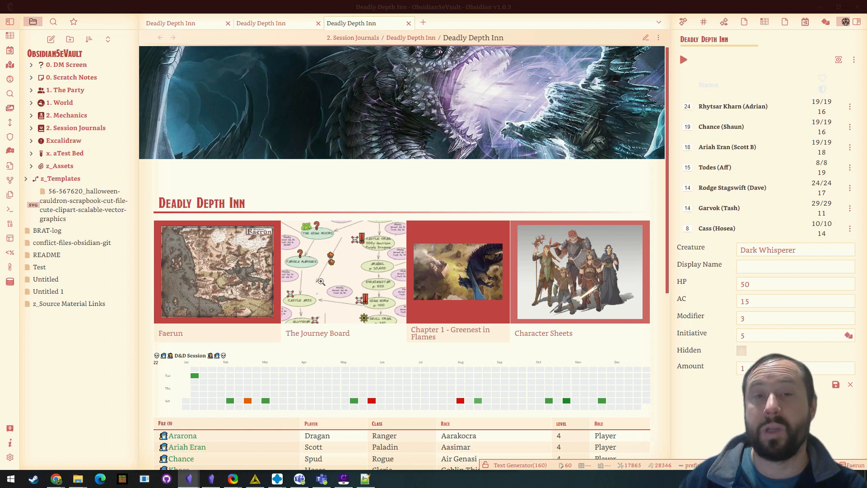
pyautogui.moveTo(369, 207)
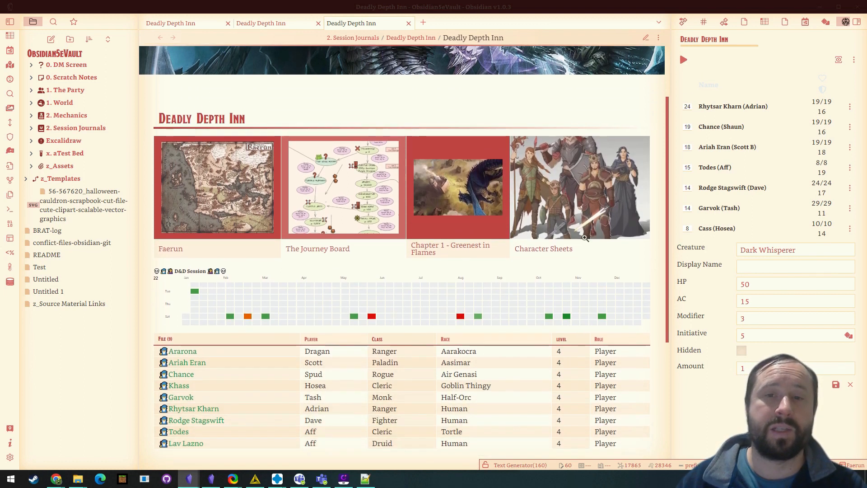
pyautogui.moveTo(645, 37)
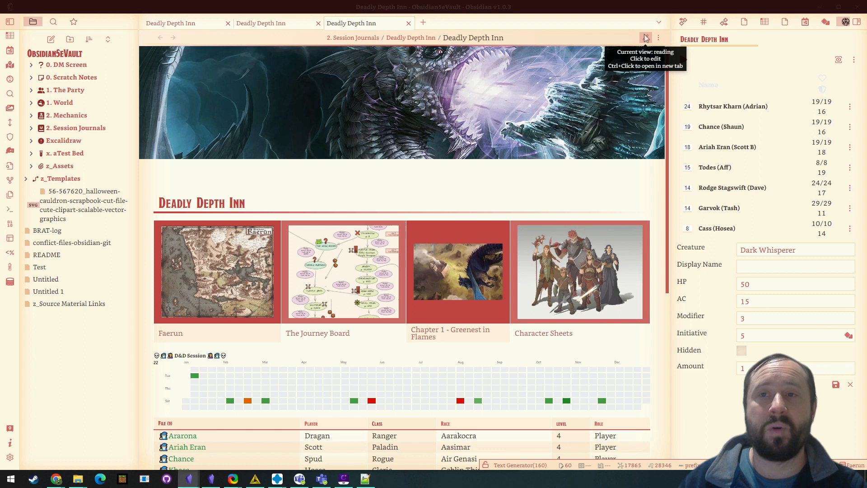
# Step: Bring up the Faerun note in the middle tab and scroll through it
pyautogui.click(644, 38)
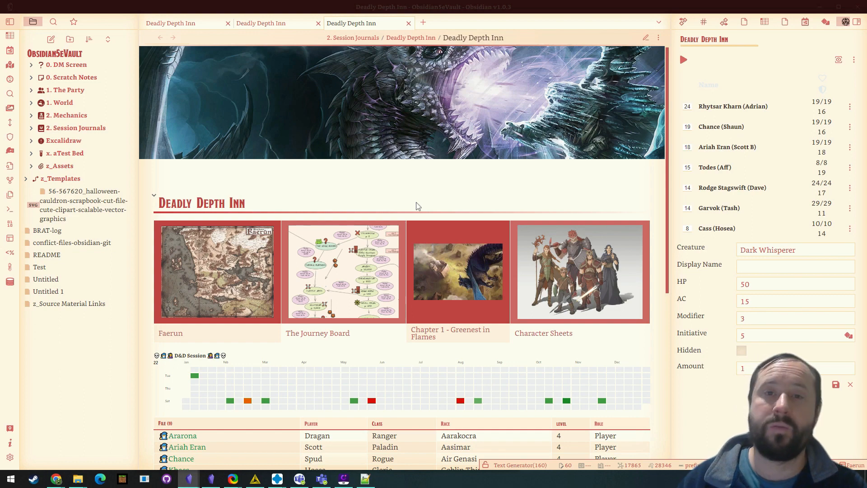
pyautogui.scroll(-3)
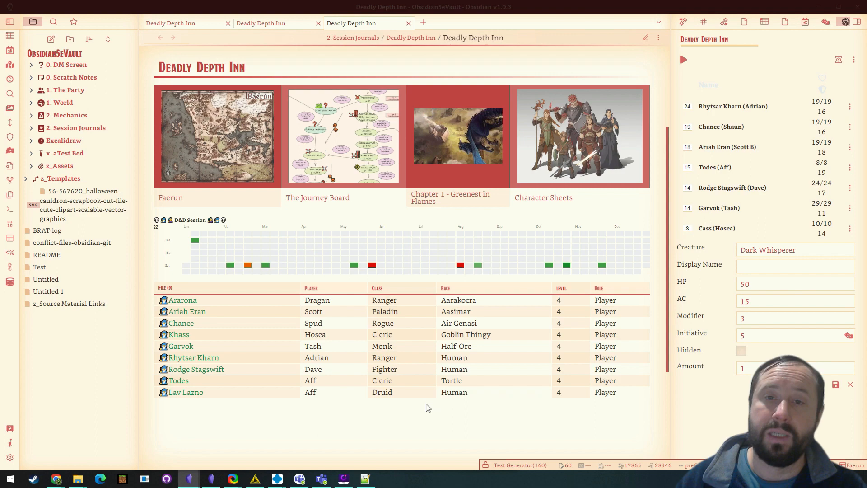
pyautogui.scroll(-3)
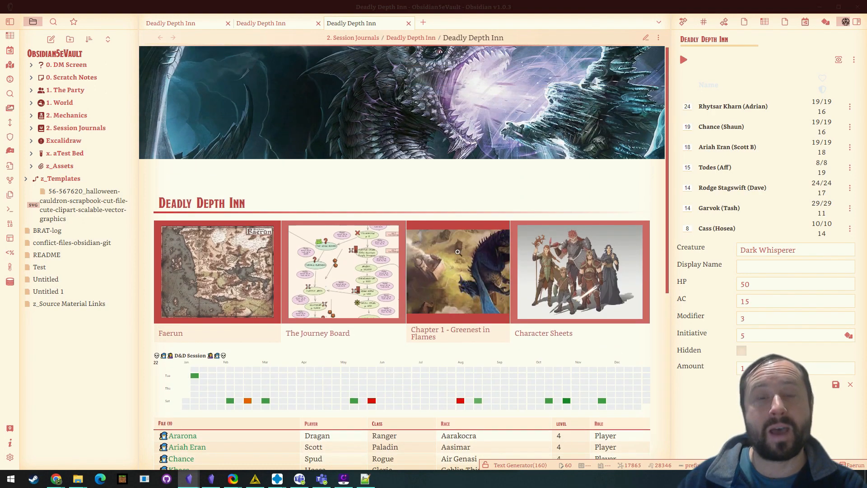
pyautogui.scroll(-3)
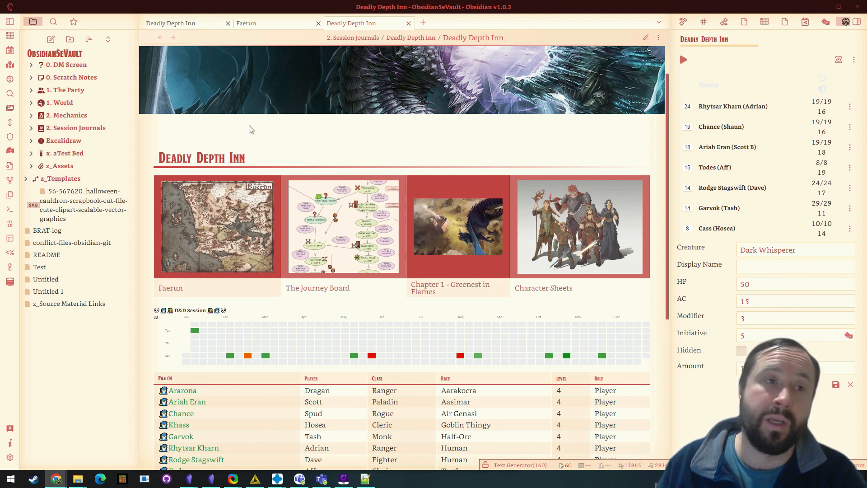
pyautogui.moveTo(214, 126)
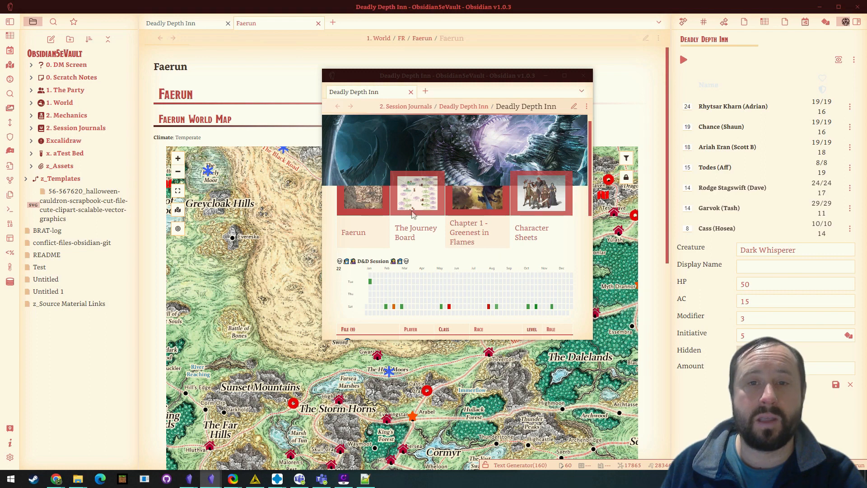
pyautogui.moveTo(581, 77)
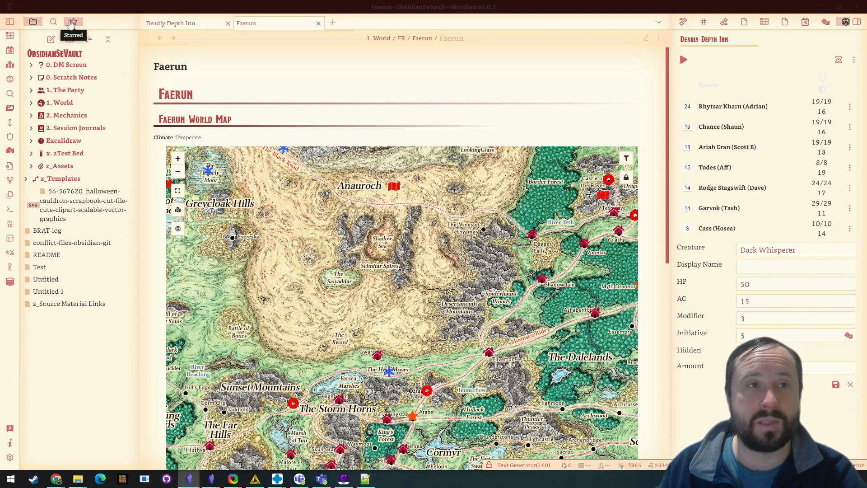
# Step: Switch the left sidebar to the Starred notes list
pyautogui.click(72, 22)
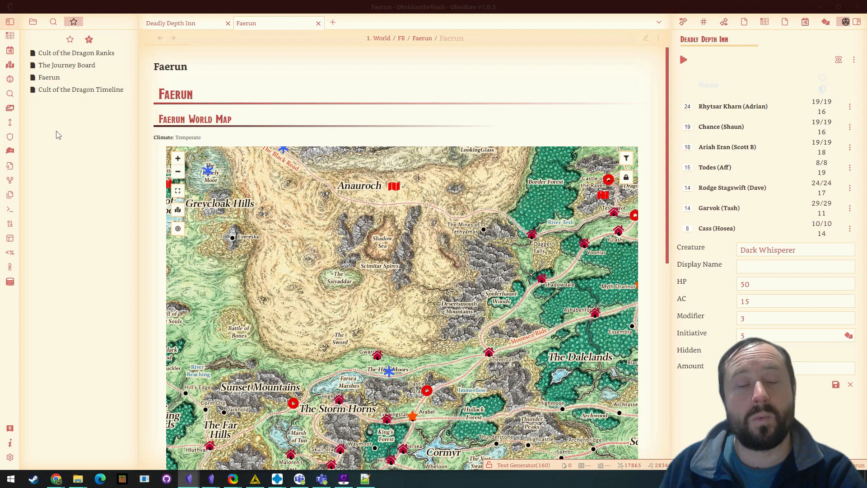
pyautogui.moveTo(76, 53)
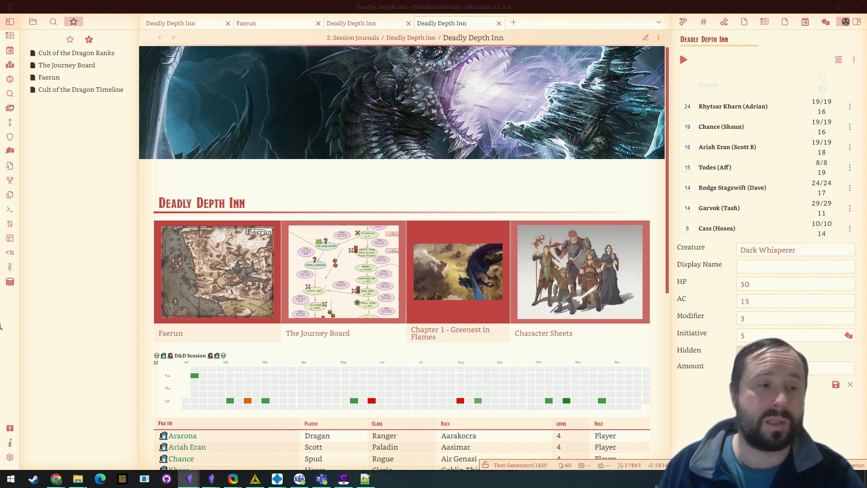
# Step: Open Settings and scroll through the community plugins list
pyautogui.click(9, 456)
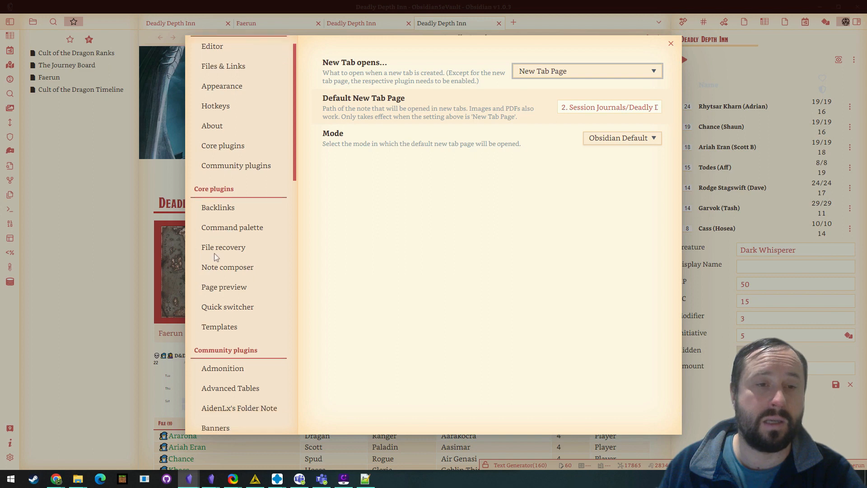
pyautogui.scroll(-3)
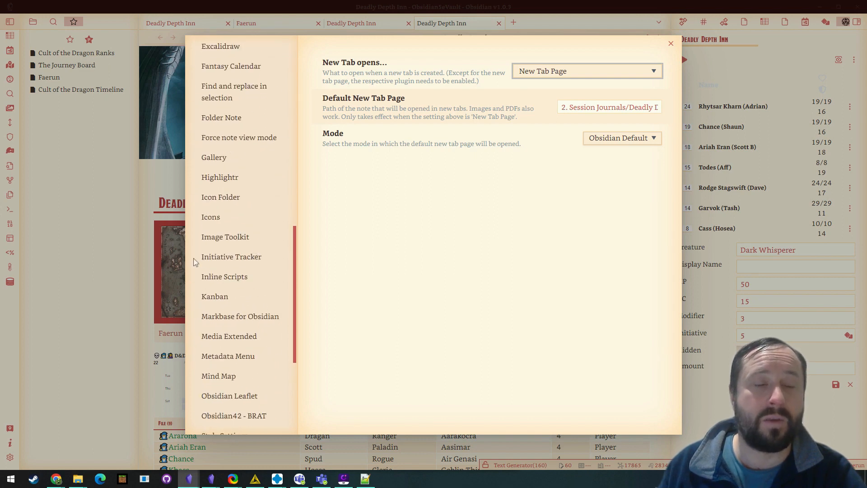
pyautogui.click(671, 43)
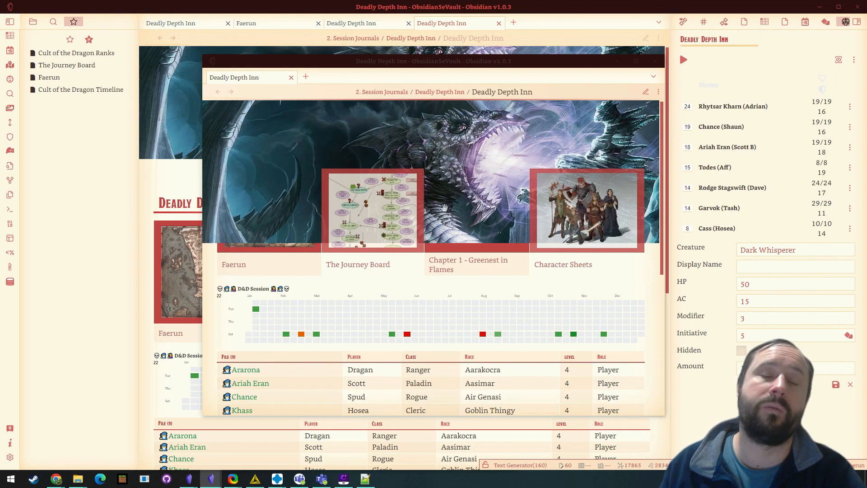
pyautogui.moveTo(467, 63)
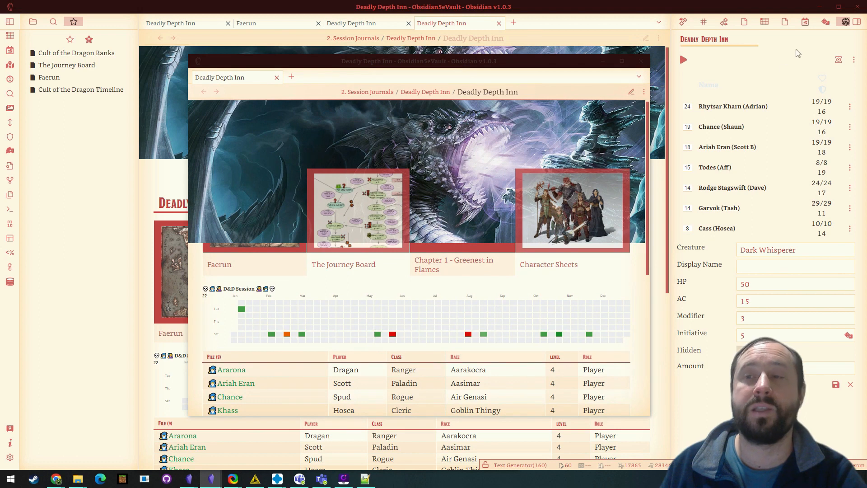
pyautogui.moveTo(808, 65)
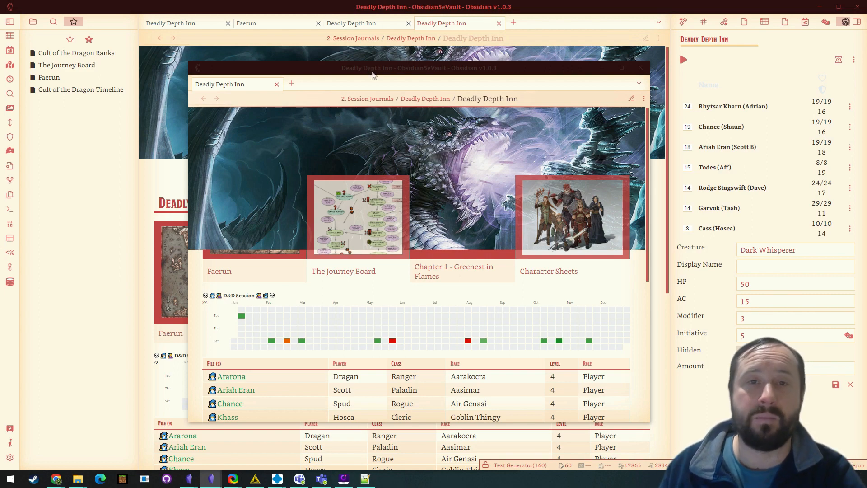
pyautogui.moveTo(625, 49)
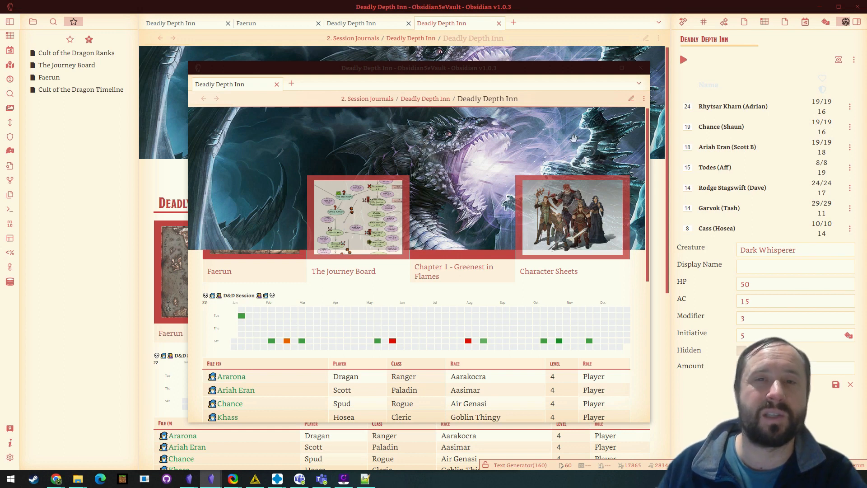
pyautogui.moveTo(503, 70)
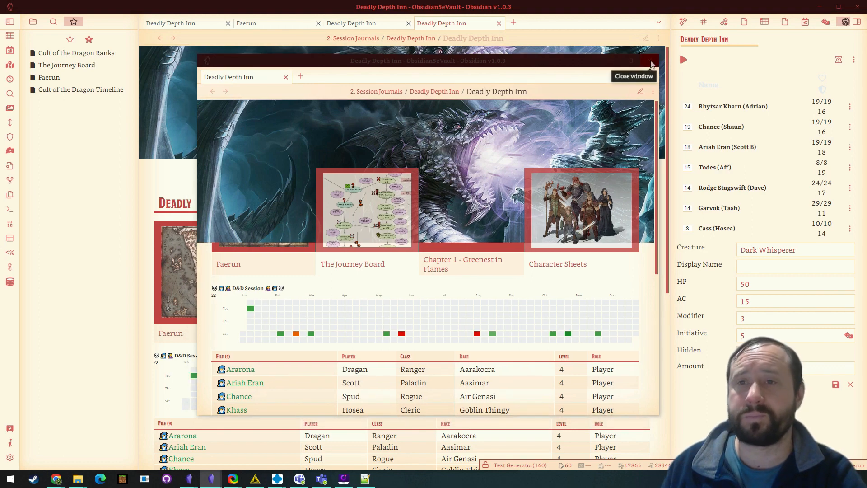
# Step: Close the popout Deadly Depth Inn dashboard window
pyautogui.click(650, 60)
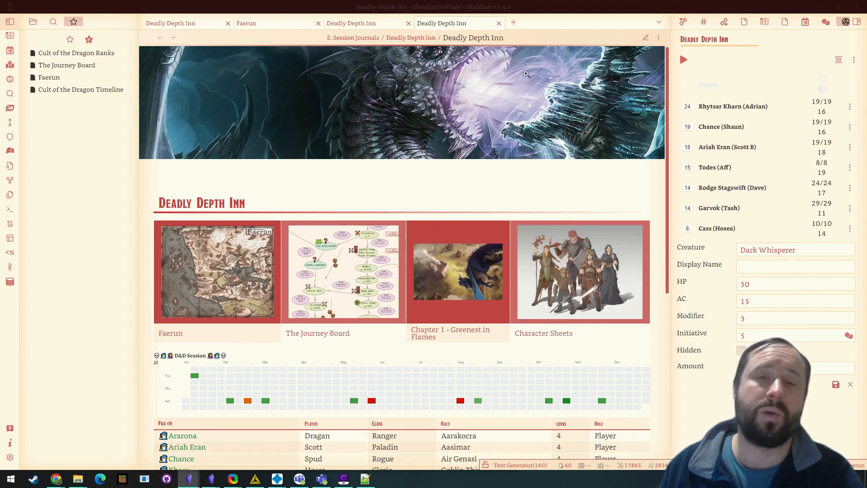
pyautogui.moveTo(558, 163)
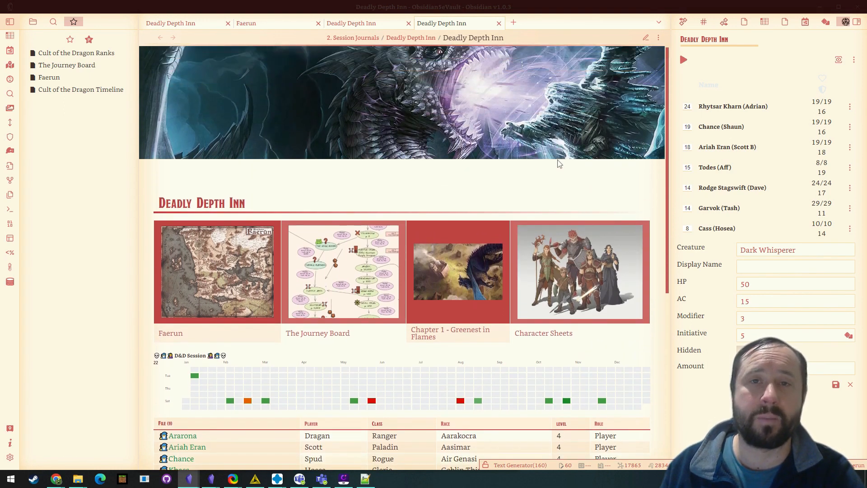